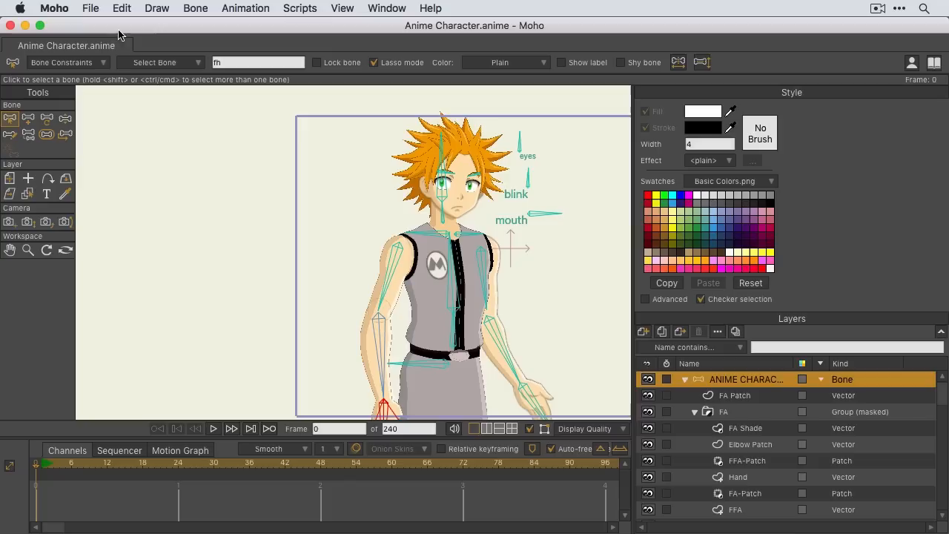
Step: Start a New Workspace from the File menu, previewing the Full workspace's folders
left_click(90, 9)
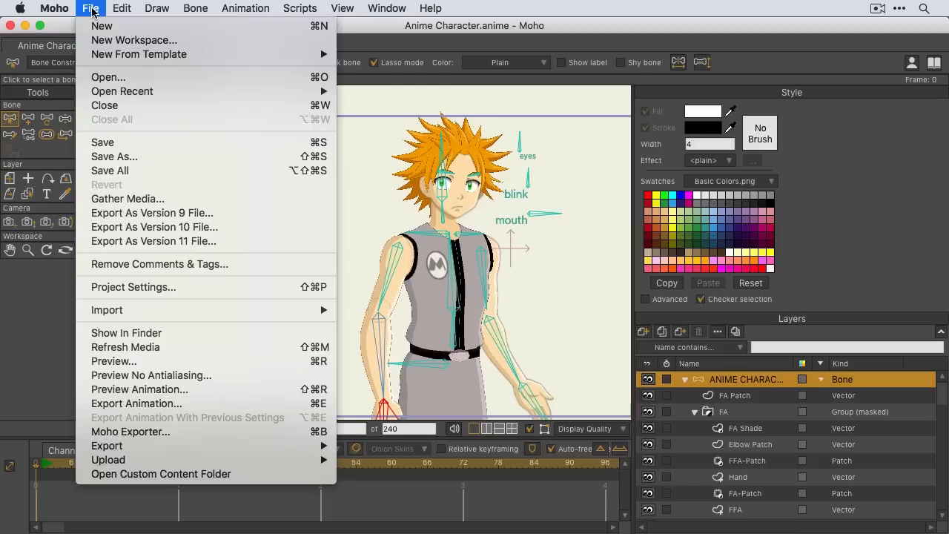
mouse_move(134, 40)
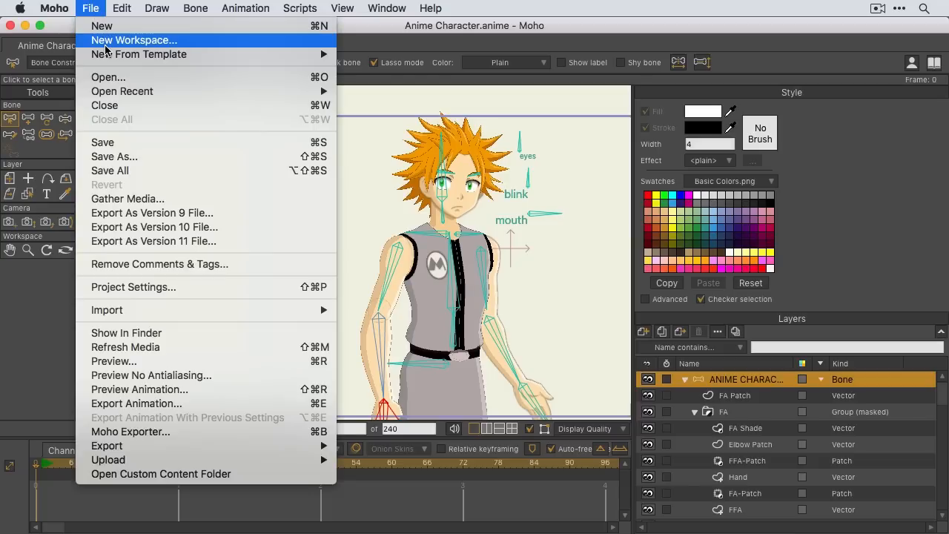
left_click(134, 40)
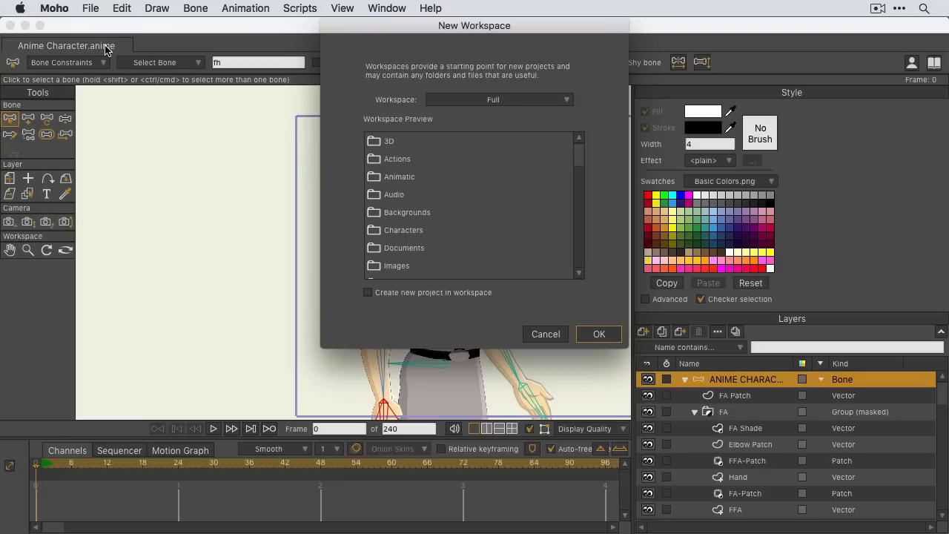
mouse_move(427, 117)
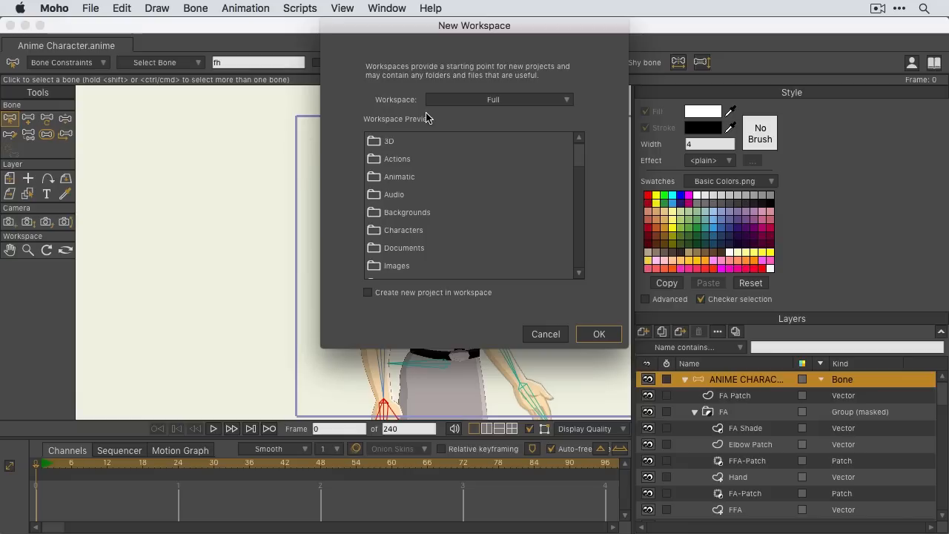
mouse_move(540, 252)
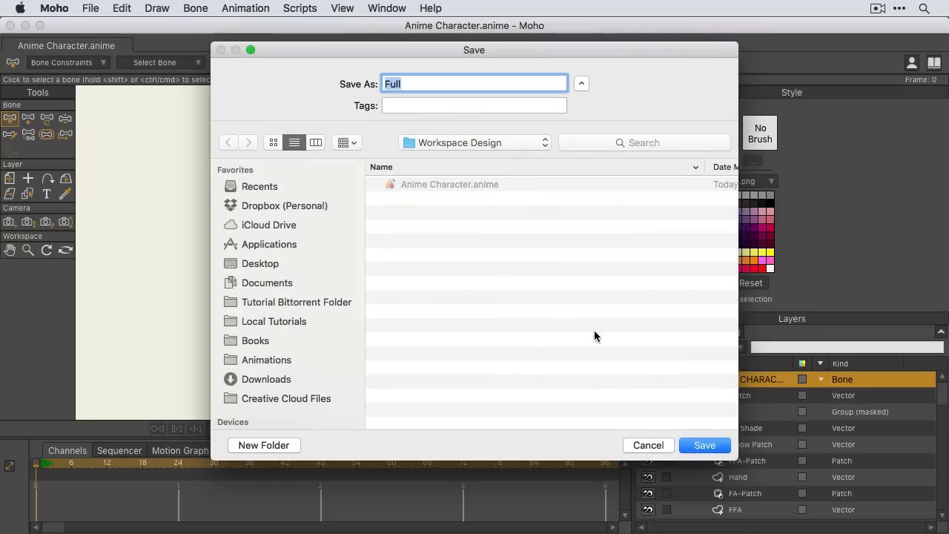
mouse_move(493, 166)
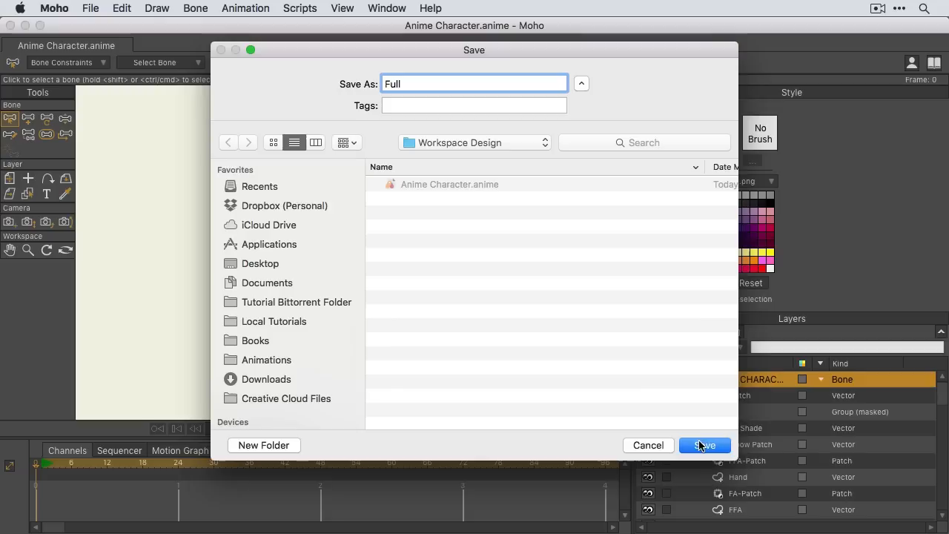
Step: Save the workspace named Full into the Workspace Design folder
left_click(703, 445)
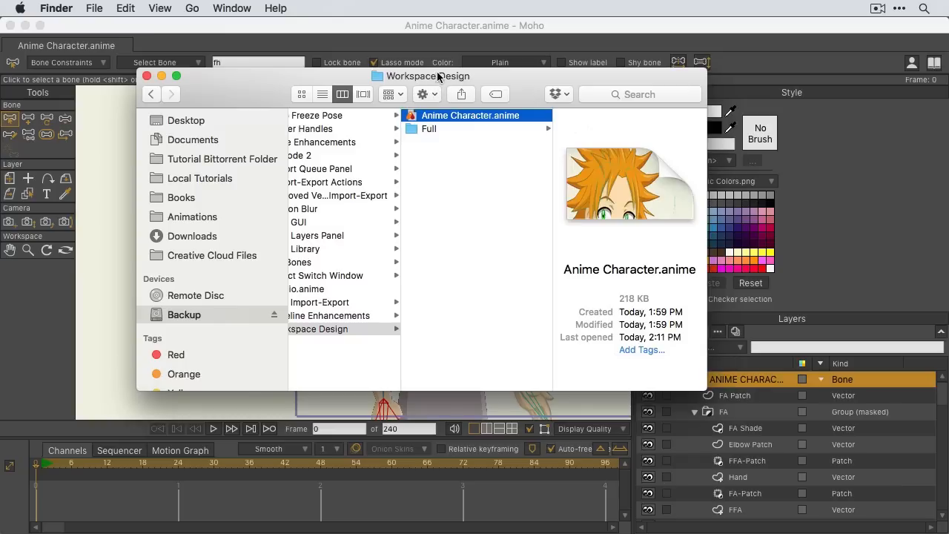
mouse_move(433, 139)
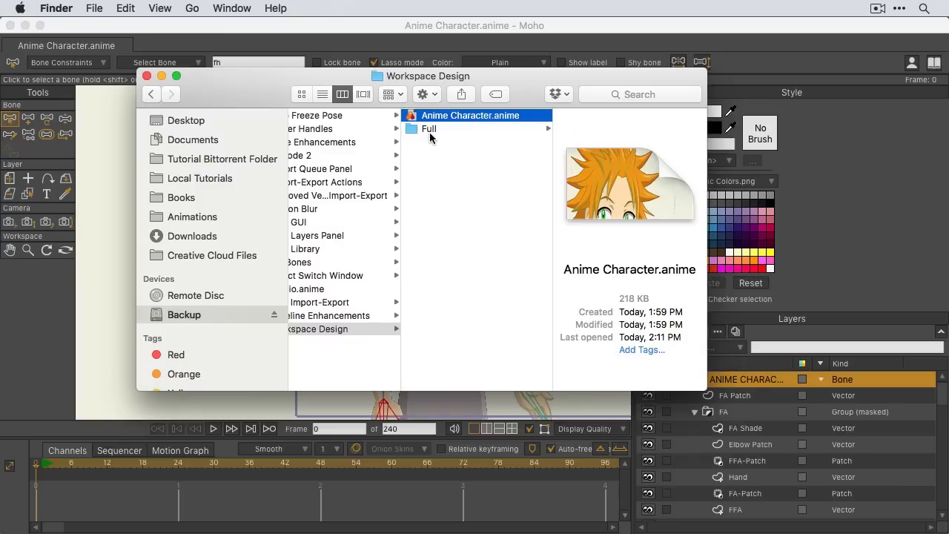
Step: Show the Full folder's subfolders such as 3D, Actions, Props, Render and Video
left_click(429, 128)
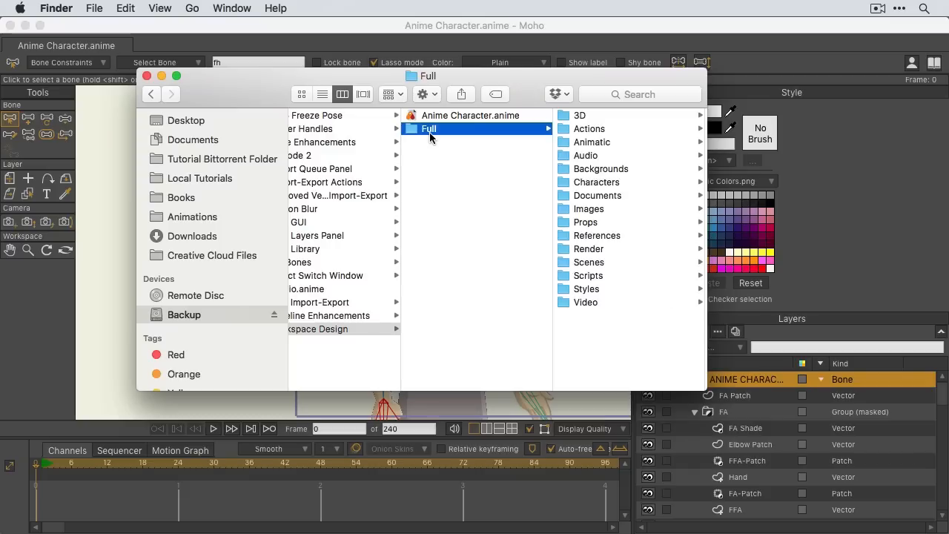
mouse_move(460, 181)
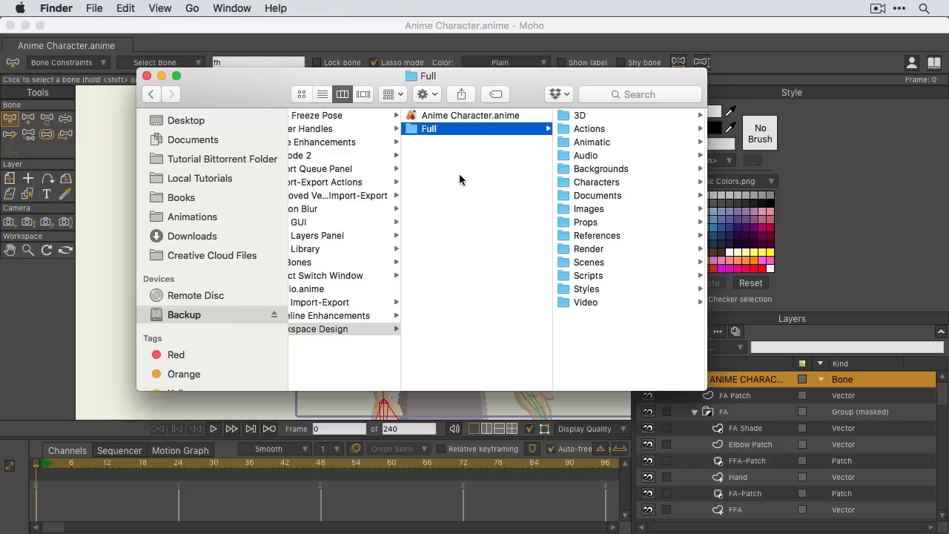
mouse_move(163, 31)
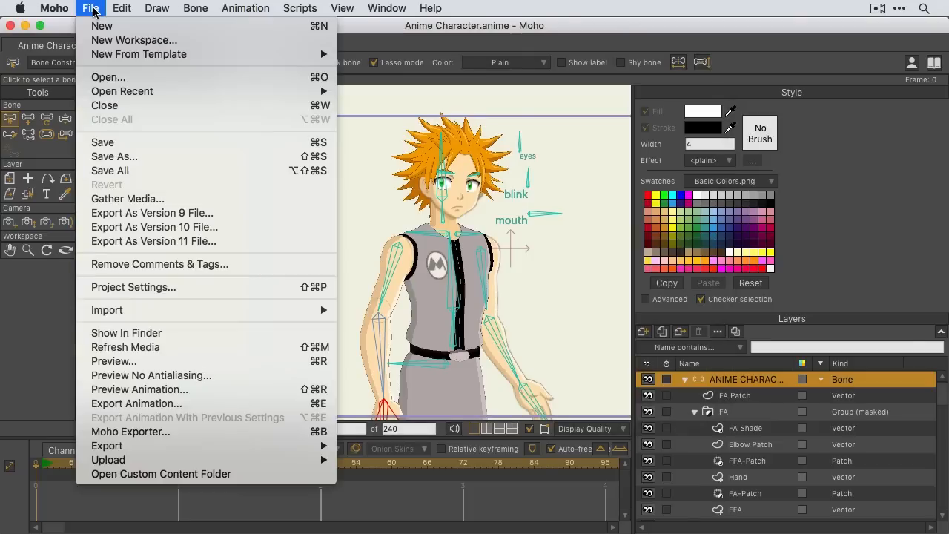
mouse_move(98, 143)
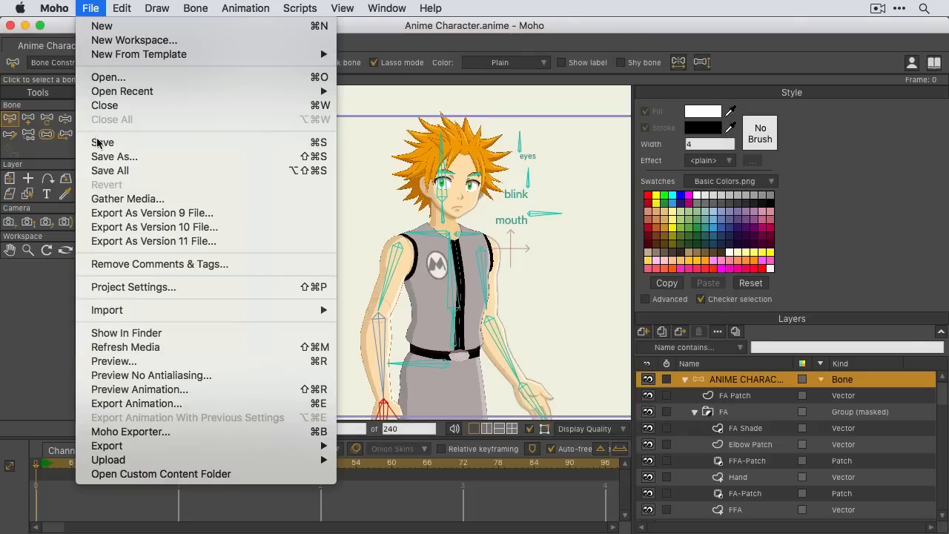
mouse_move(160, 475)
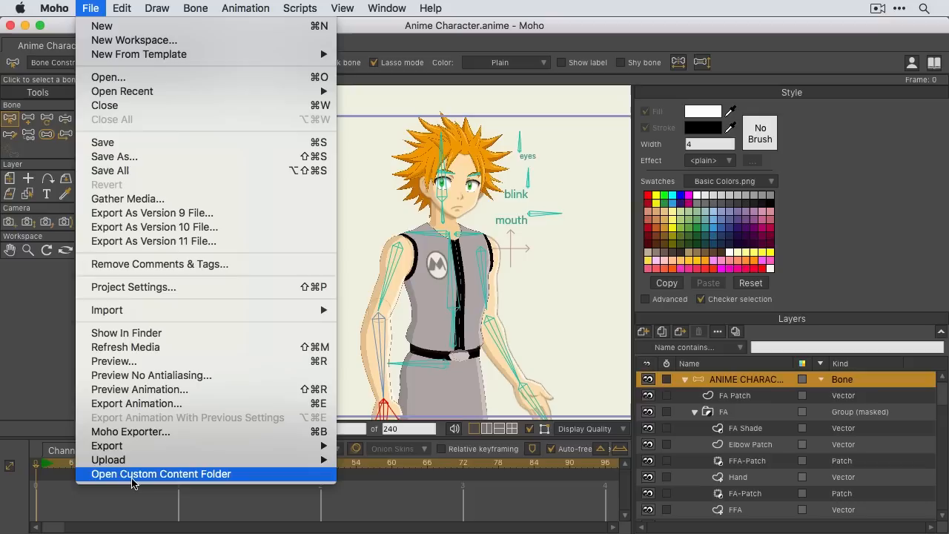
Step: Reveal Moho's custom content folder in Finder via File > Open Custom Content Folder
left_click(160, 475)
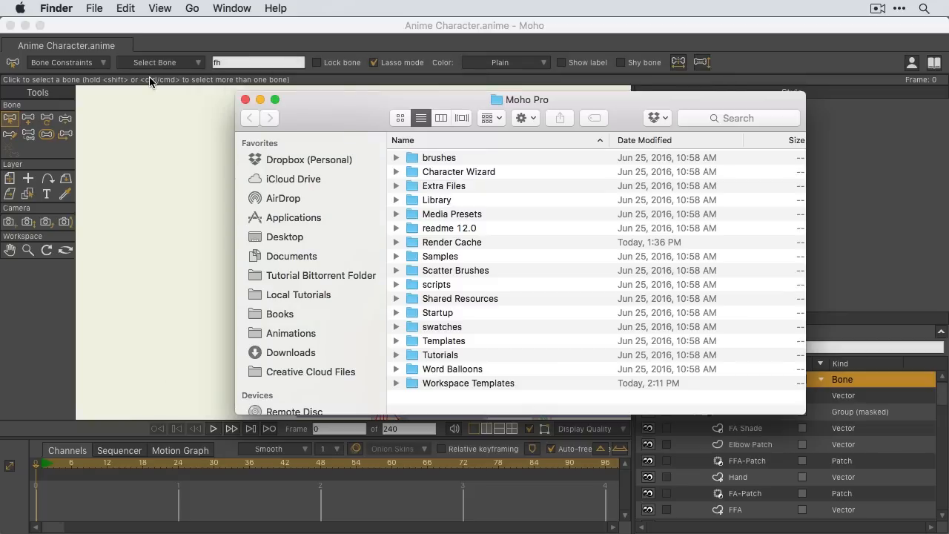
mouse_move(484, 395)
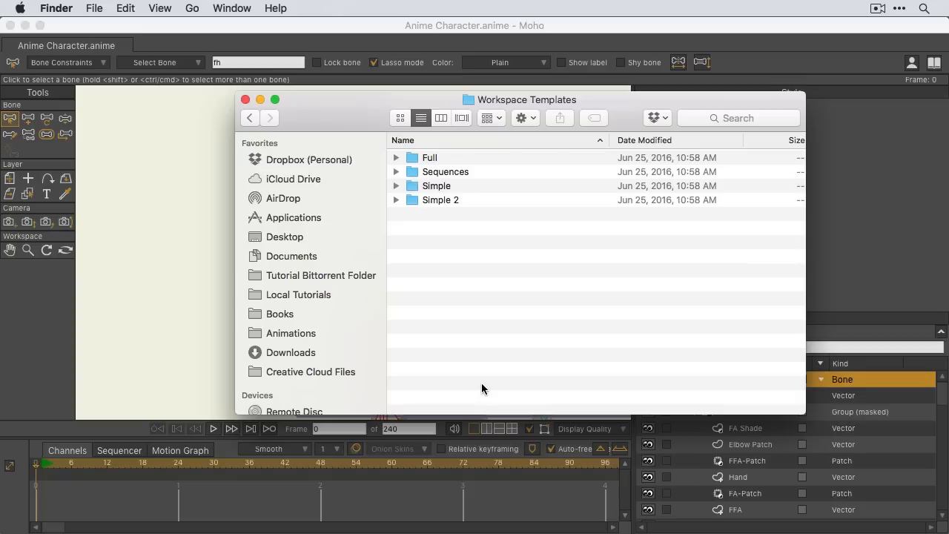
mouse_move(477, 312)
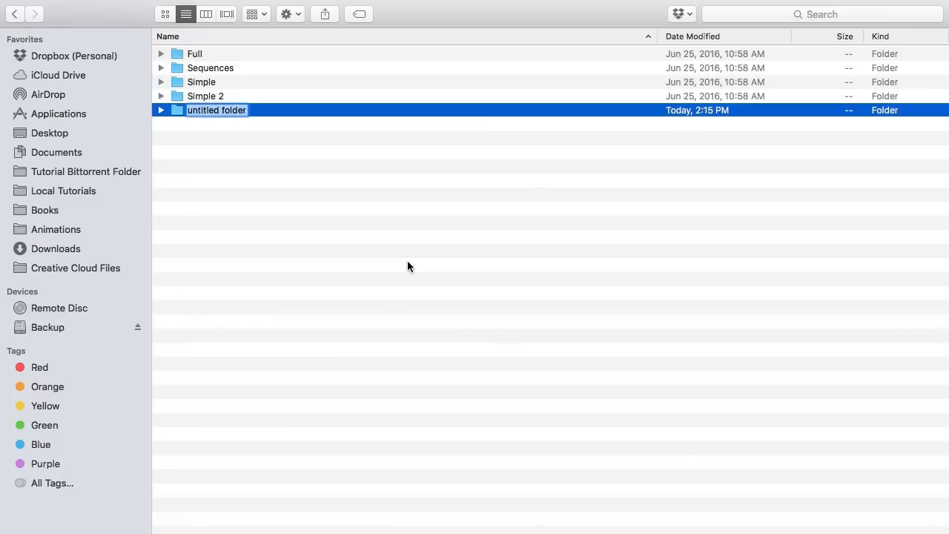
Step: Name the new workspace template folder 'Super Space City' and expand it
type("S")
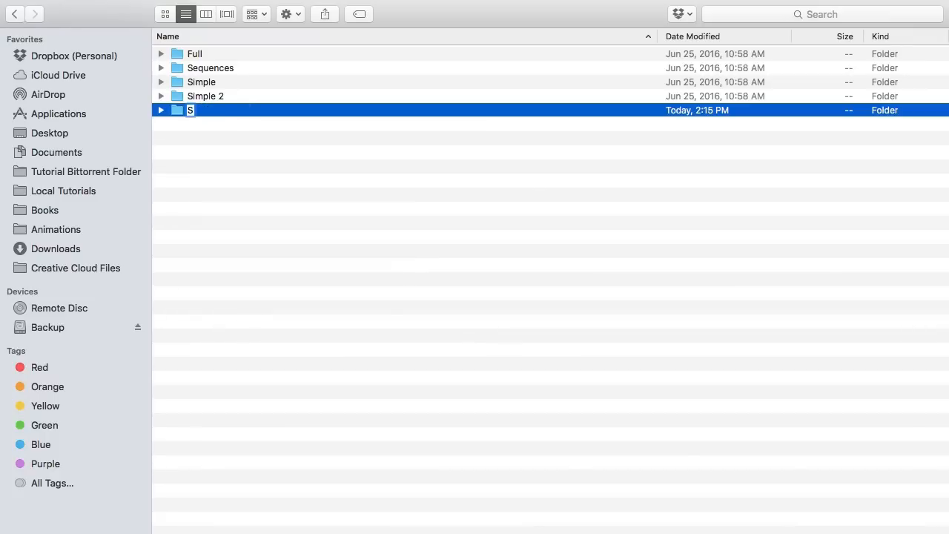
type("uper Space")
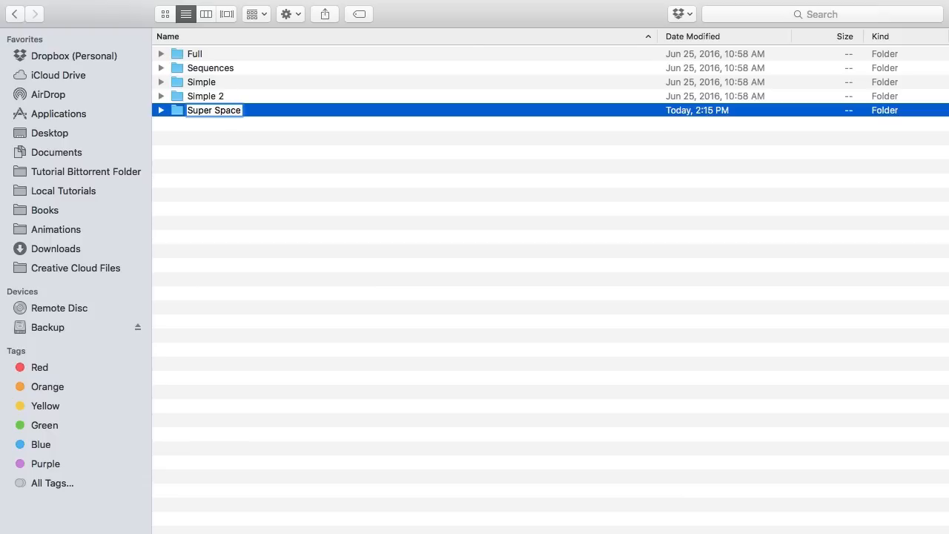
type("Co")
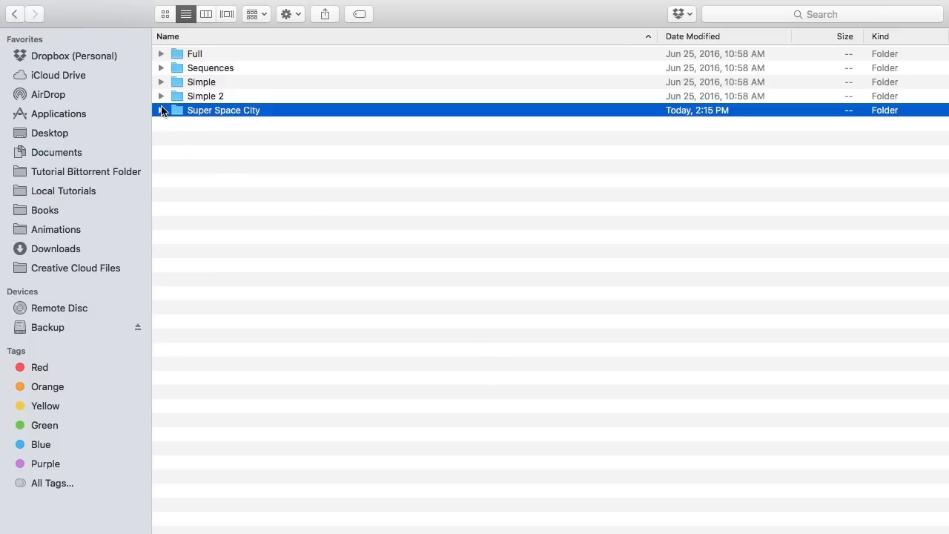
left_click(160, 110)
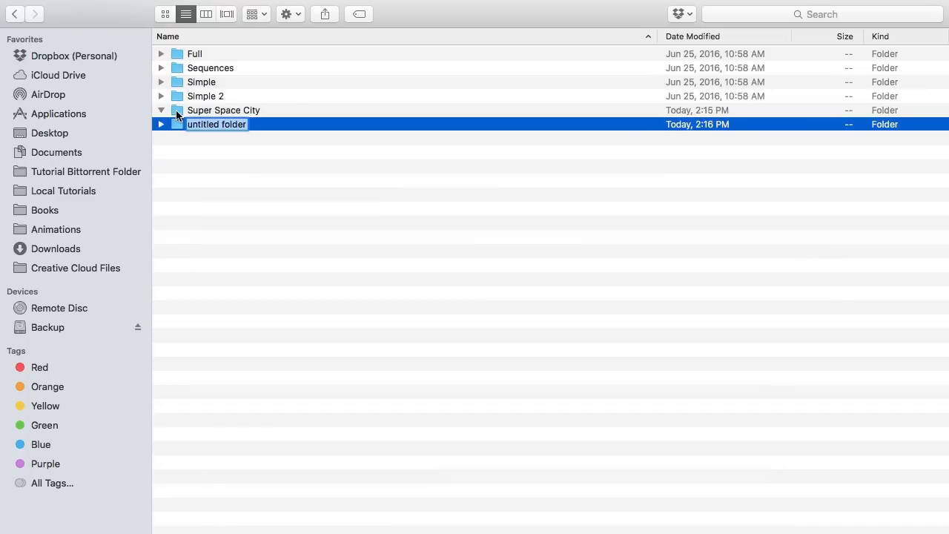
Step: Create Rigs, Voices, Props, Screenplays and Renders subfolders inside Super Space City
type("Rigs")
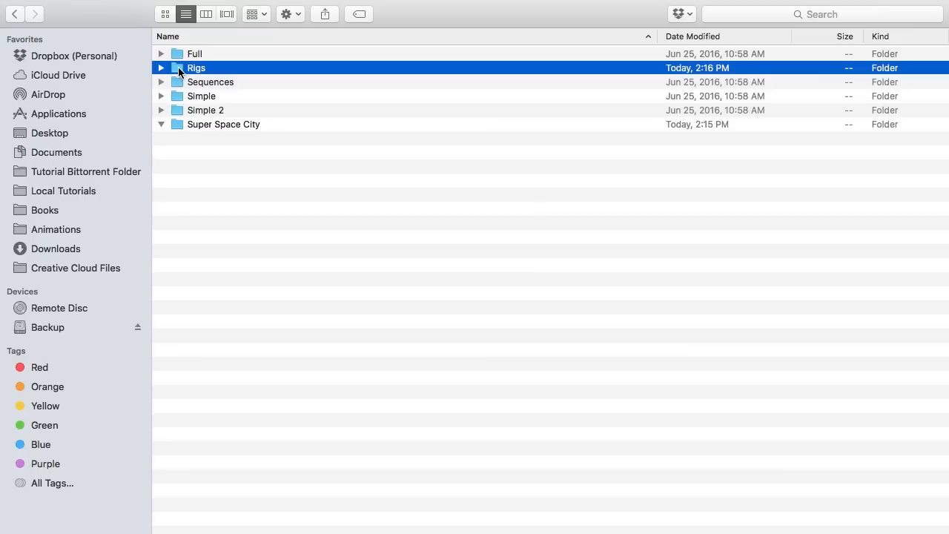
left_click_drag(196, 68, 223, 125)
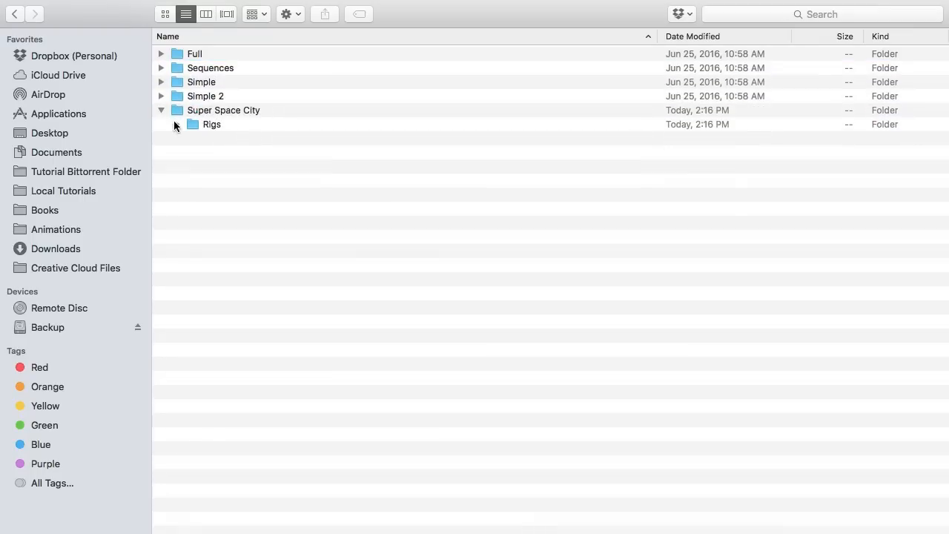
double_click(223, 110)
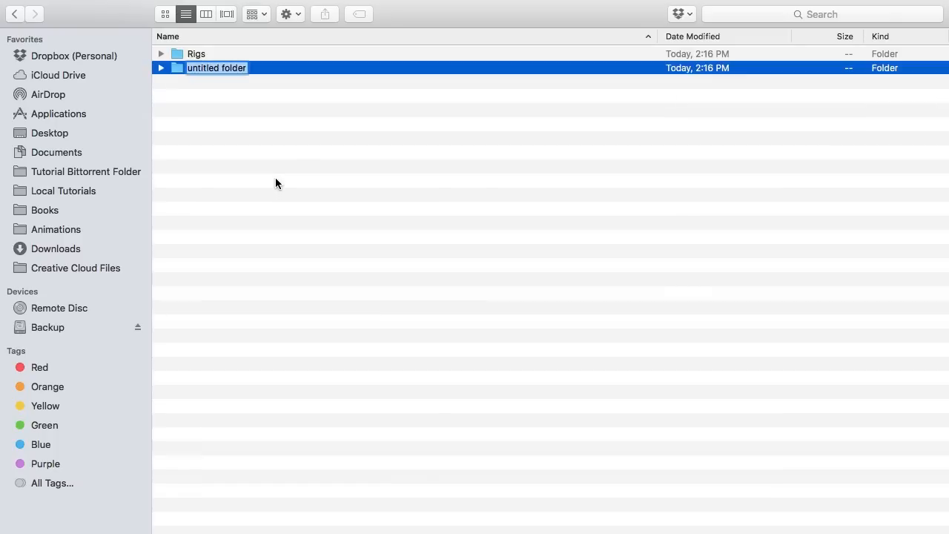
type("Voices")
type("Props")
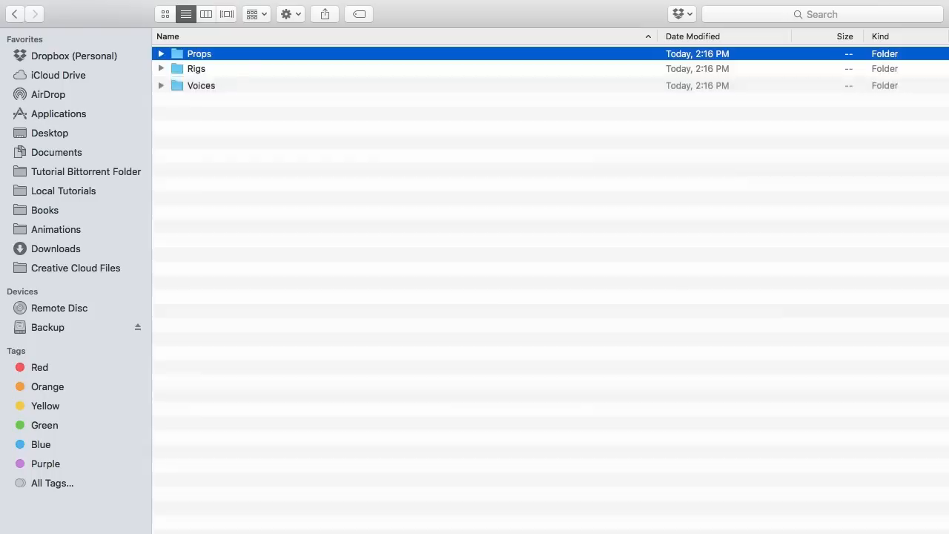
type("Screenplays")
type("Render")
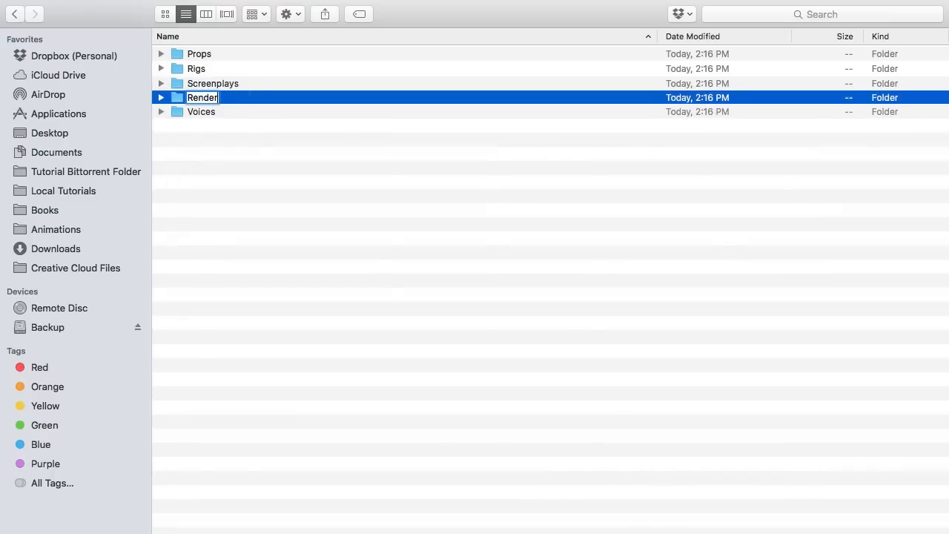
key("Return")
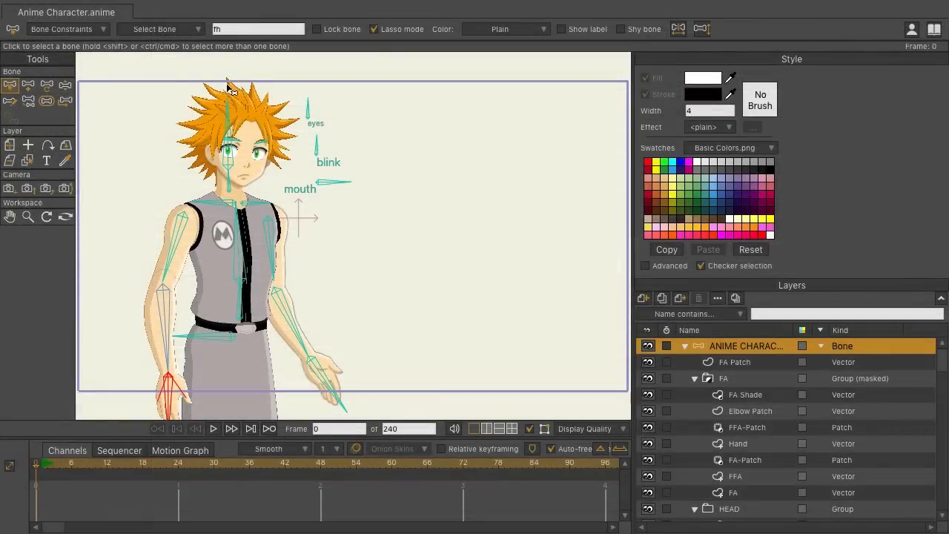
Step: Begin a New Workspace and select Super Space City as its template
left_click(91, 9)
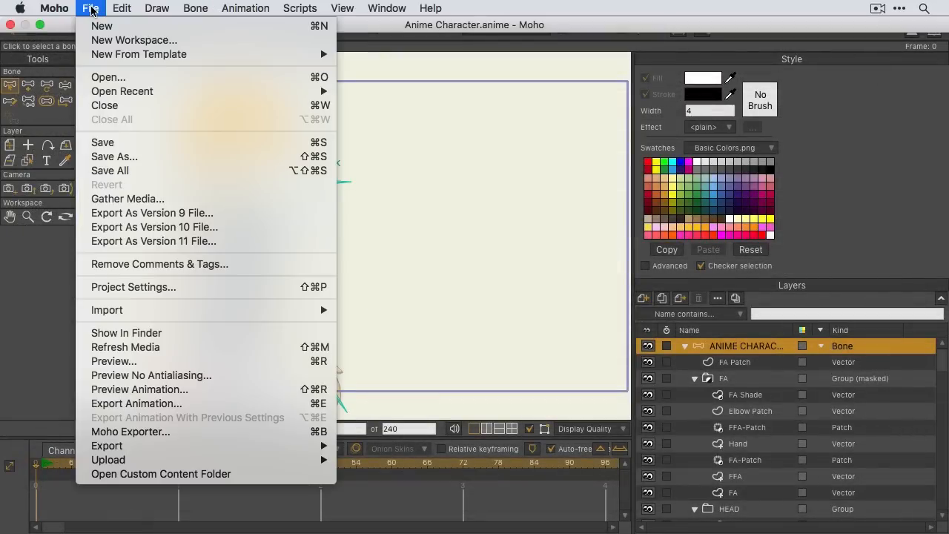
left_click(133, 40)
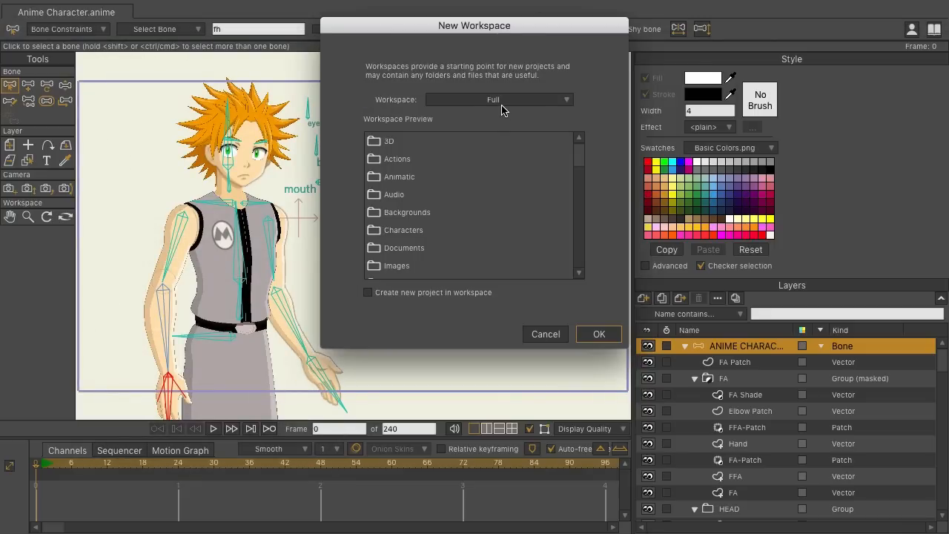
left_click(499, 99)
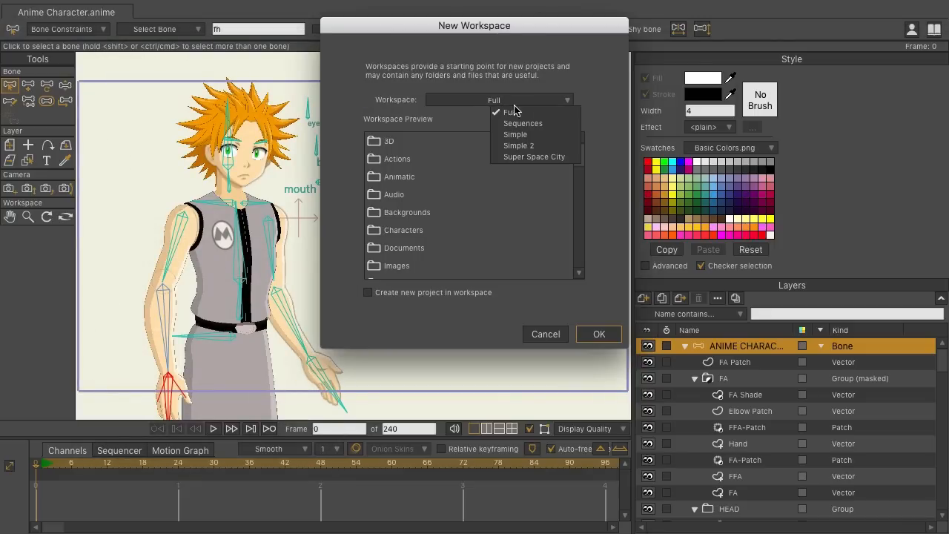
mouse_move(534, 157)
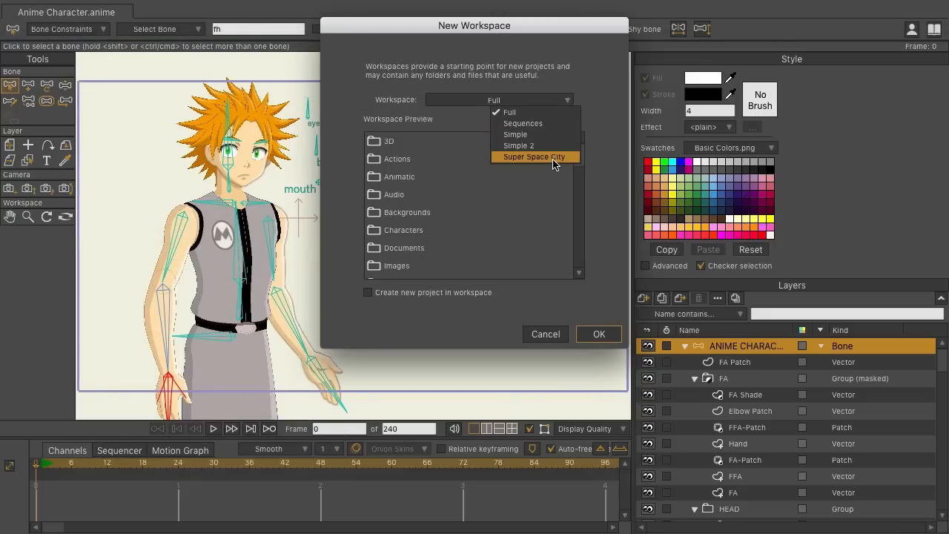
left_click(534, 157)
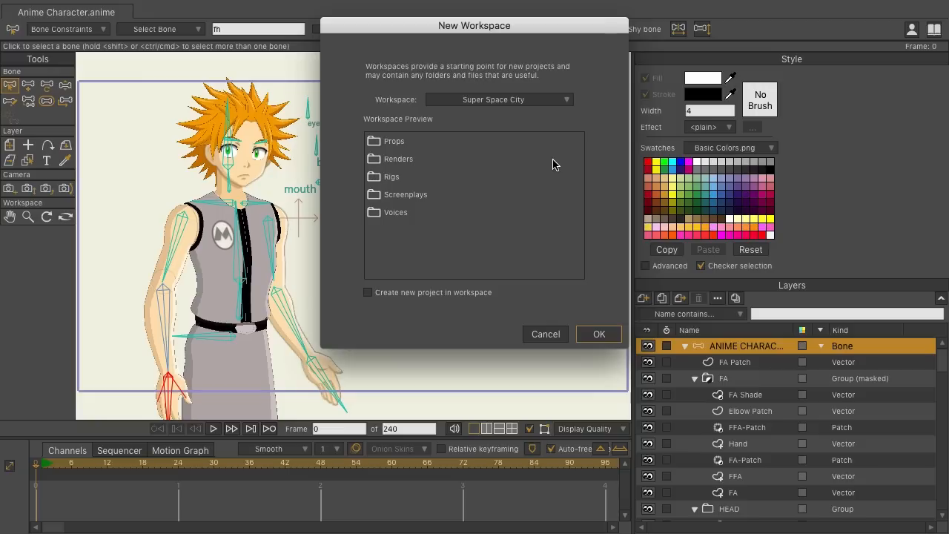
mouse_move(433, 303)
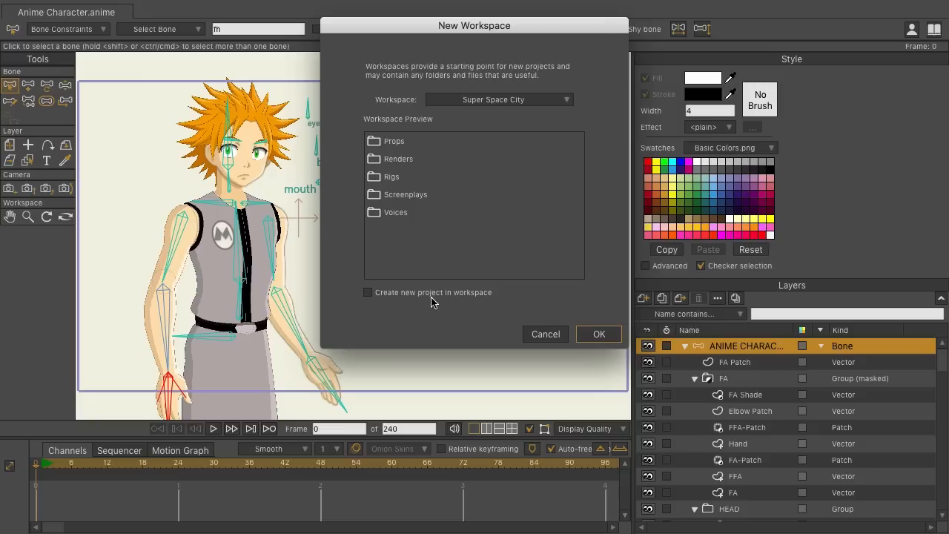
Step: Enable 'Create new project in workspace' to add Super Space City.moho
left_click(368, 293)
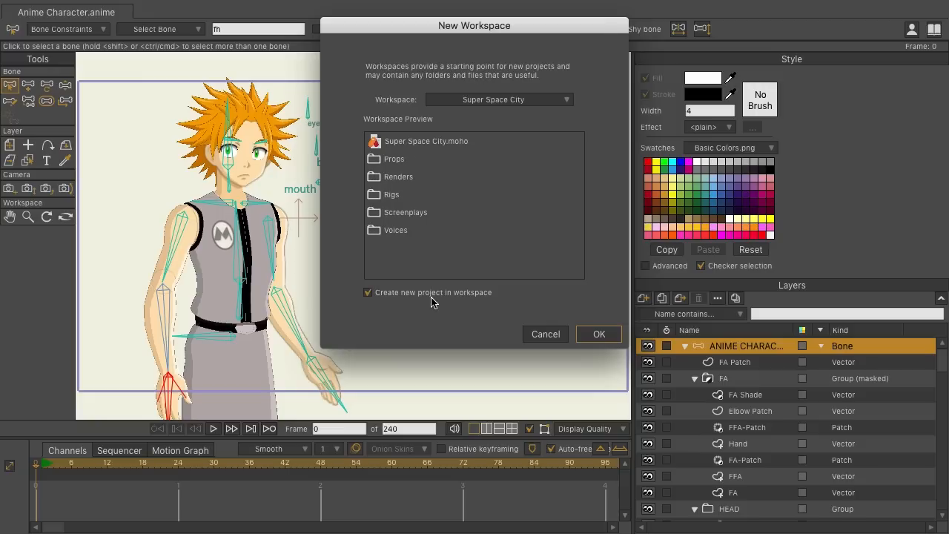